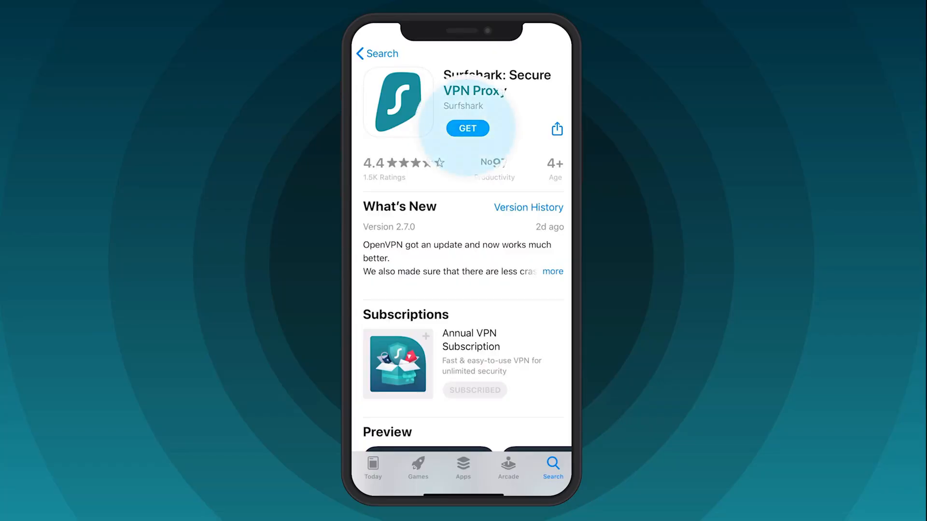
Step: Enter 'Reviews' in Surfshark Search and scroll the 2021 Digital Quality of Life Index to its global key insights
{"action": "left_click", "coordinate": [467, 129]}
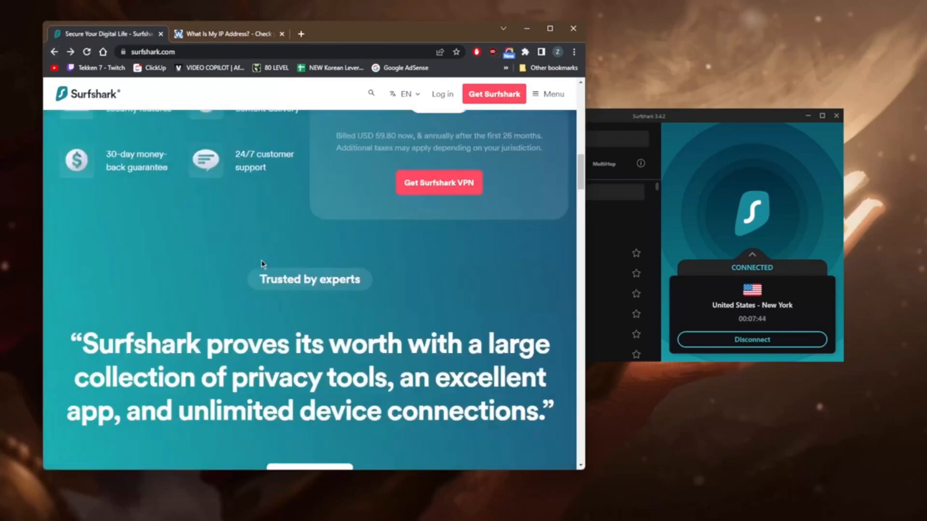
{"action": "scroll", "scroll_direction": "down", "scroll_amount": 3}
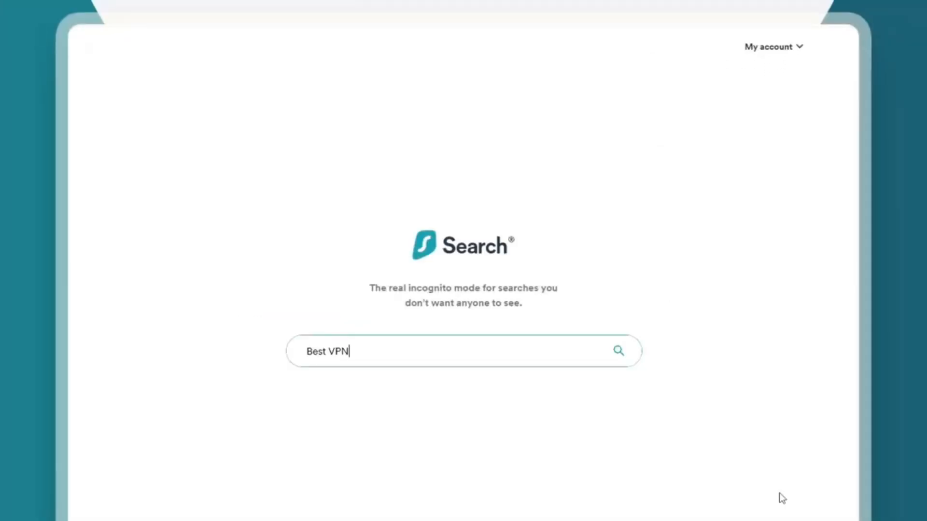
{"action": "type", "text": "Reviews"}
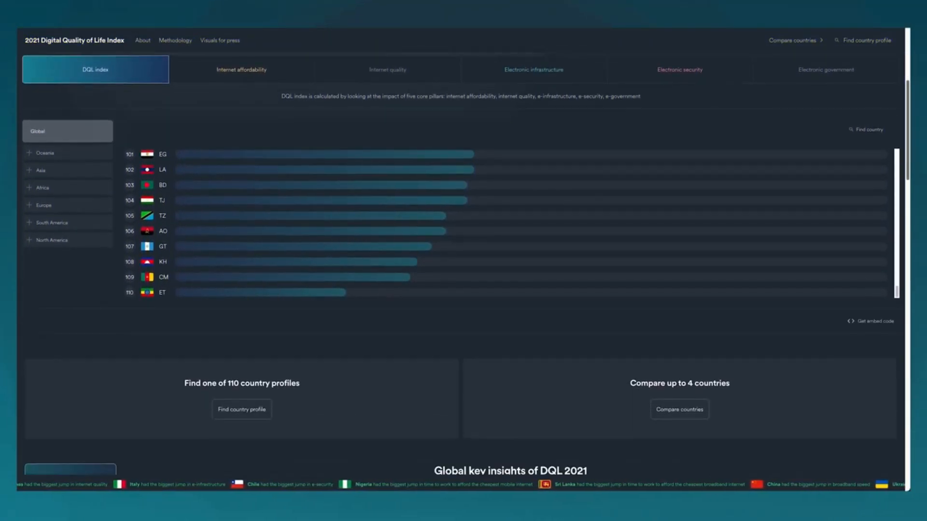
{"action": "scroll", "scroll_direction": "down", "scroll_amount": 3}
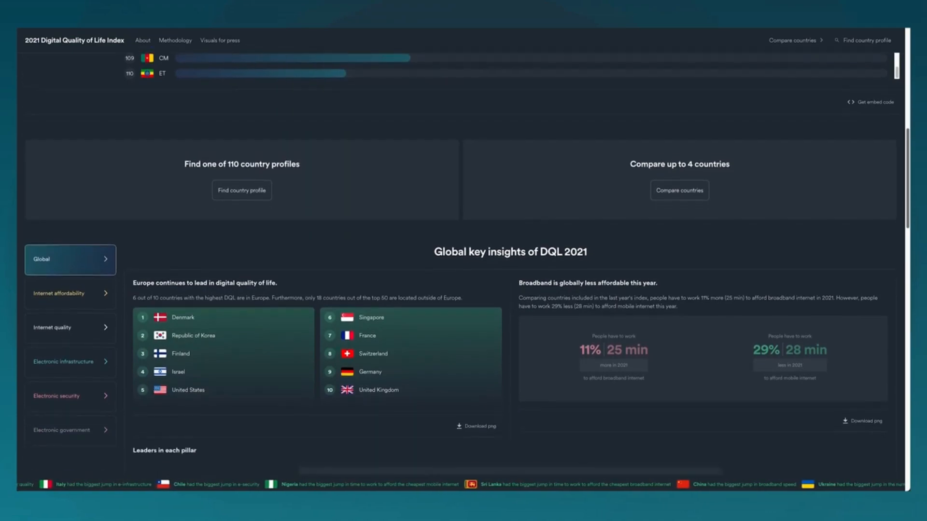
{"action": "scroll", "scroll_direction": "down", "scroll_amount": 3}
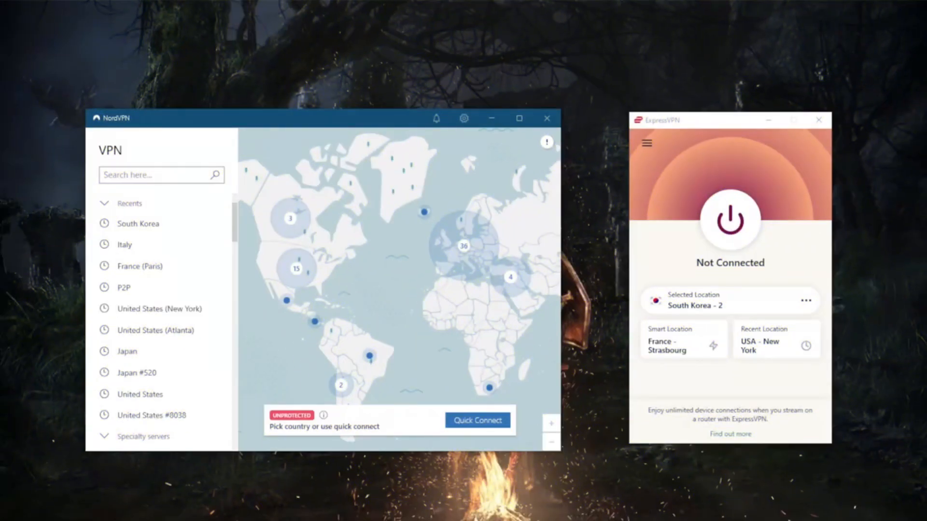
Step: Switch the auto-connect VPN protocol in NordVPN Settings from NordLynx to OpenVPN (UDP)
{"action": "left_click", "coordinate": [463, 119]}
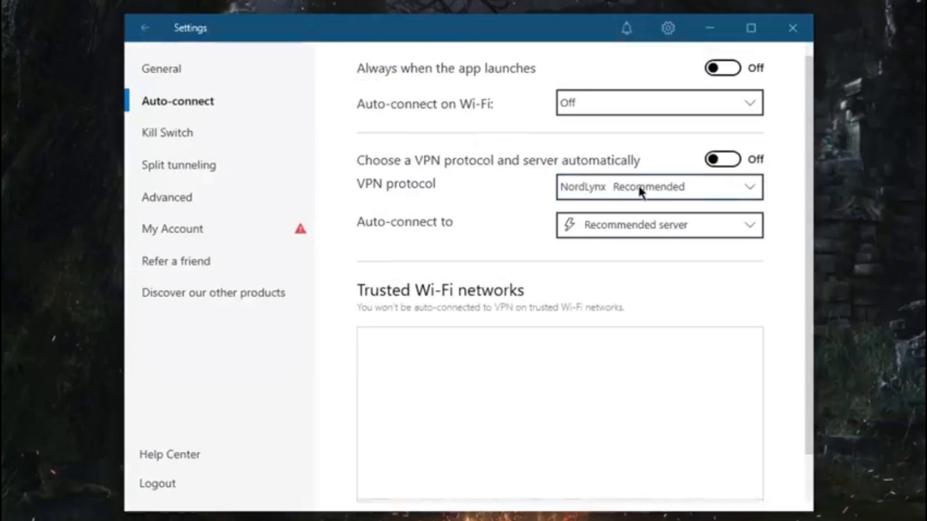
{"action": "left_click", "coordinate": [658, 187]}
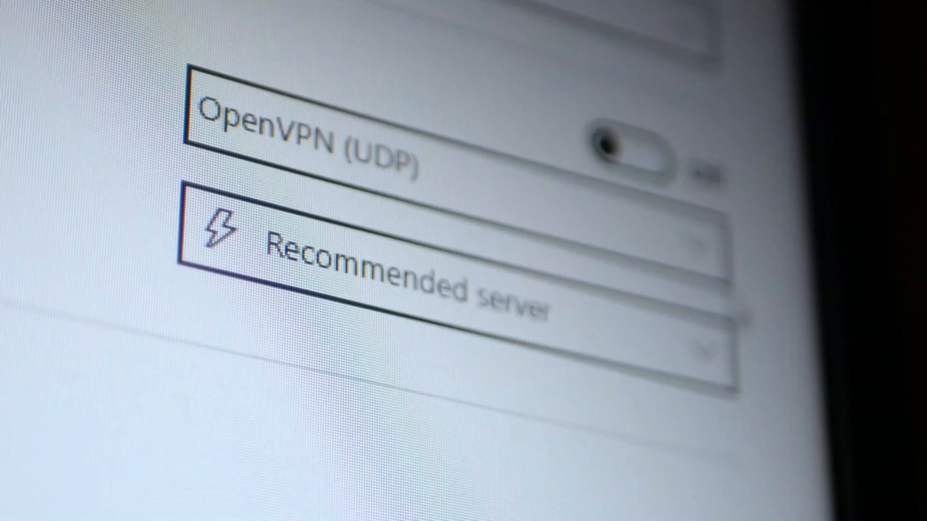
{"action": "left_click", "coordinate": [366, 142]}
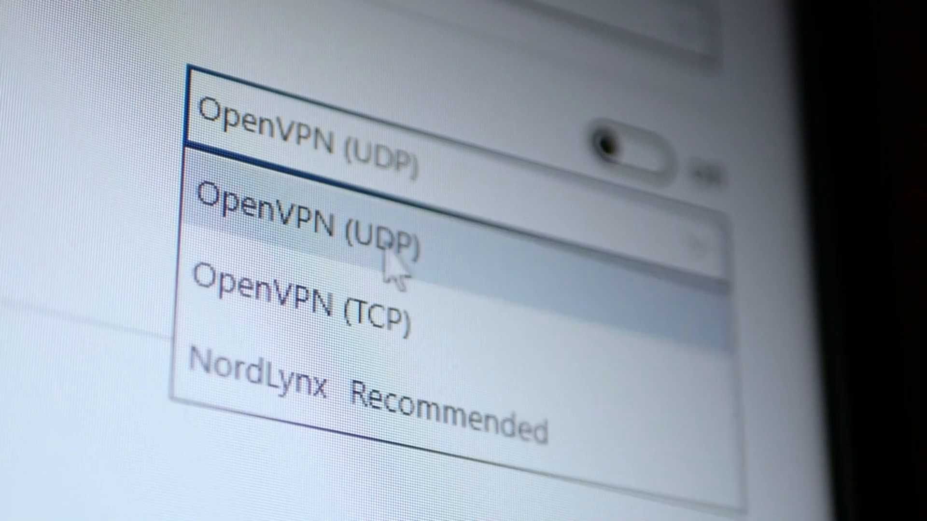